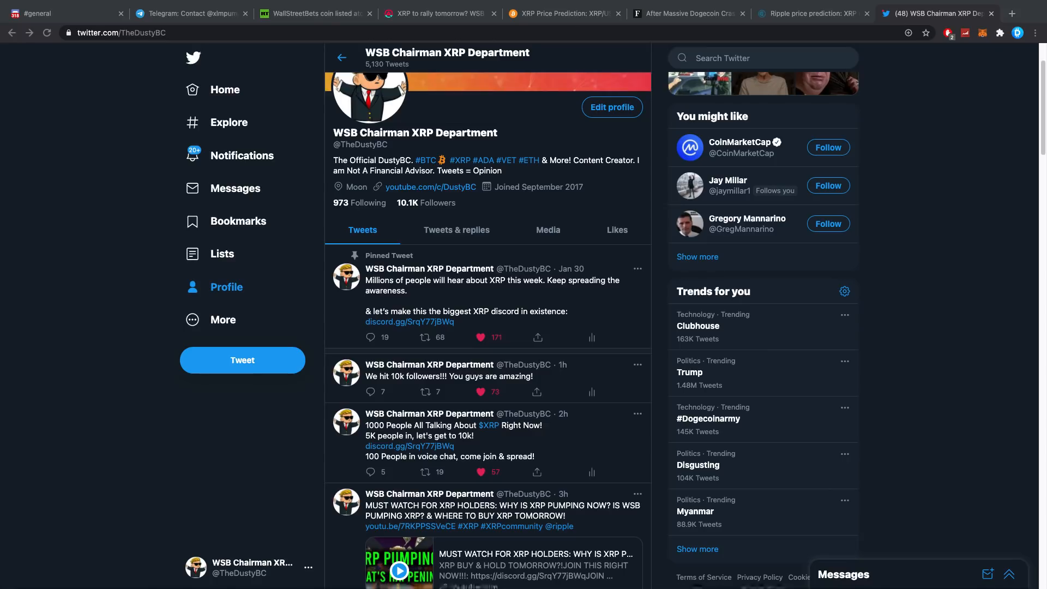
pyautogui.moveTo(66, 13)
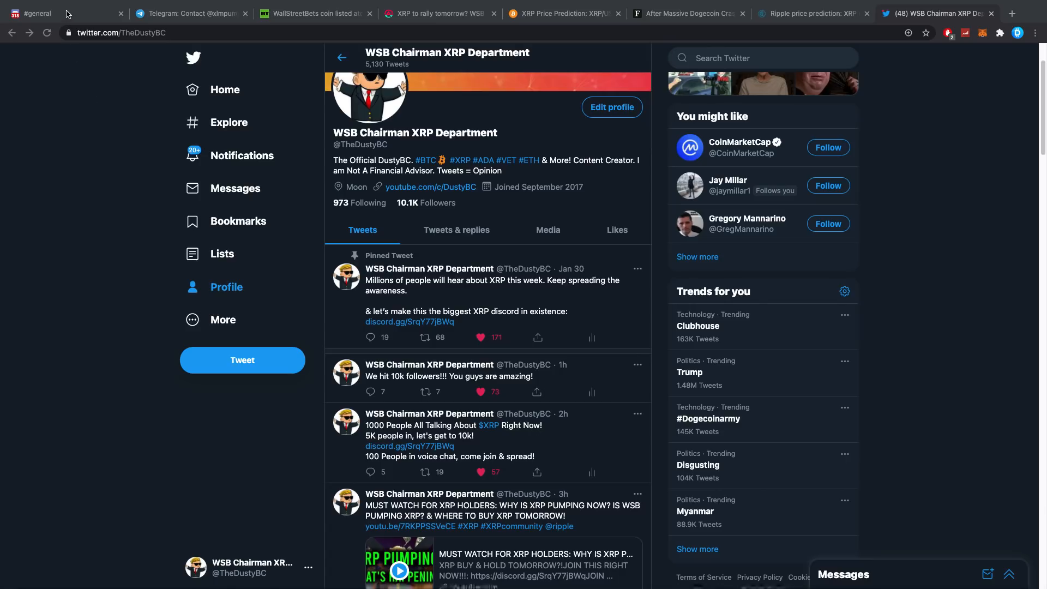
# Step: Scroll through the connected users listed in the XRP & Doge server's sidebar
pyautogui.click(63, 14)
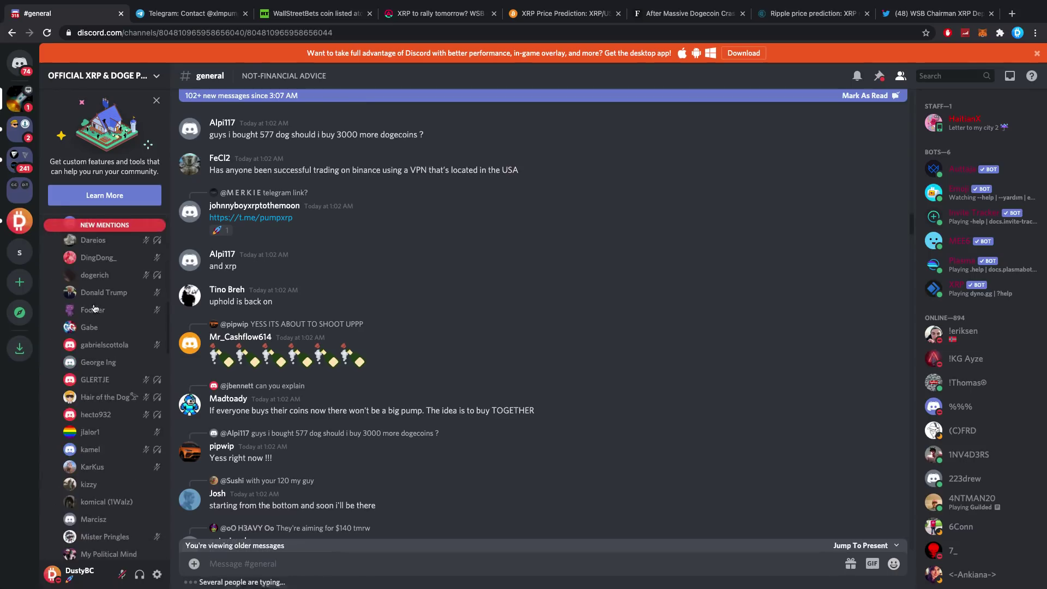
pyautogui.scroll(-3)
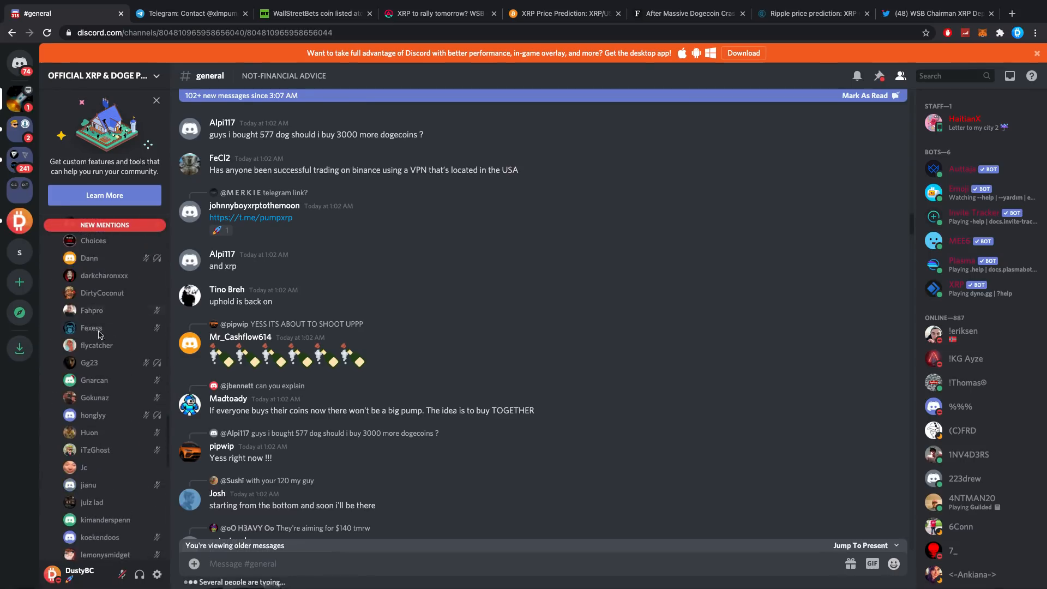
pyautogui.scroll(-3)
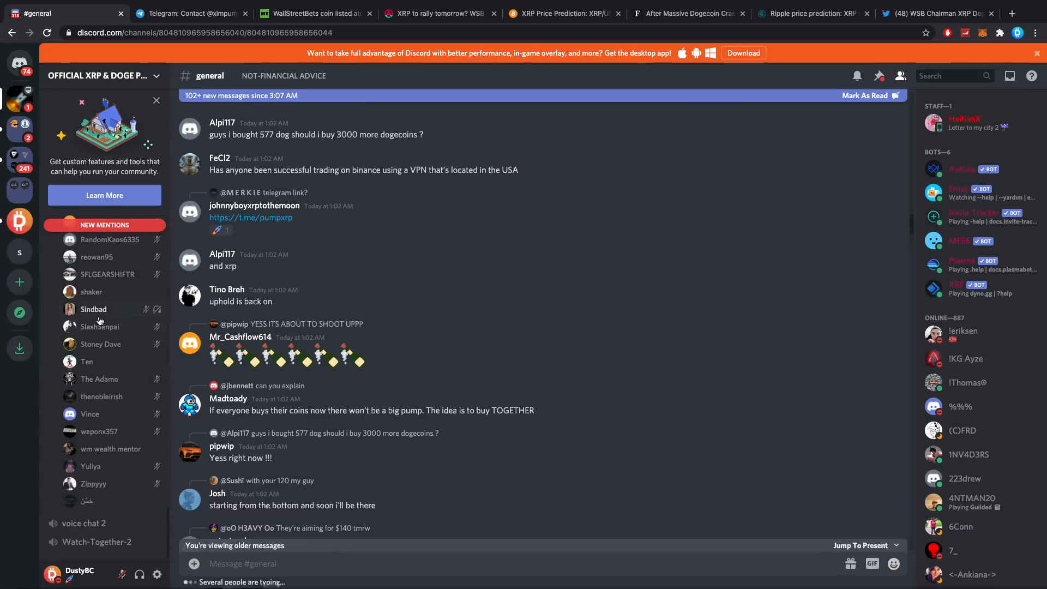
pyautogui.scroll(-3)
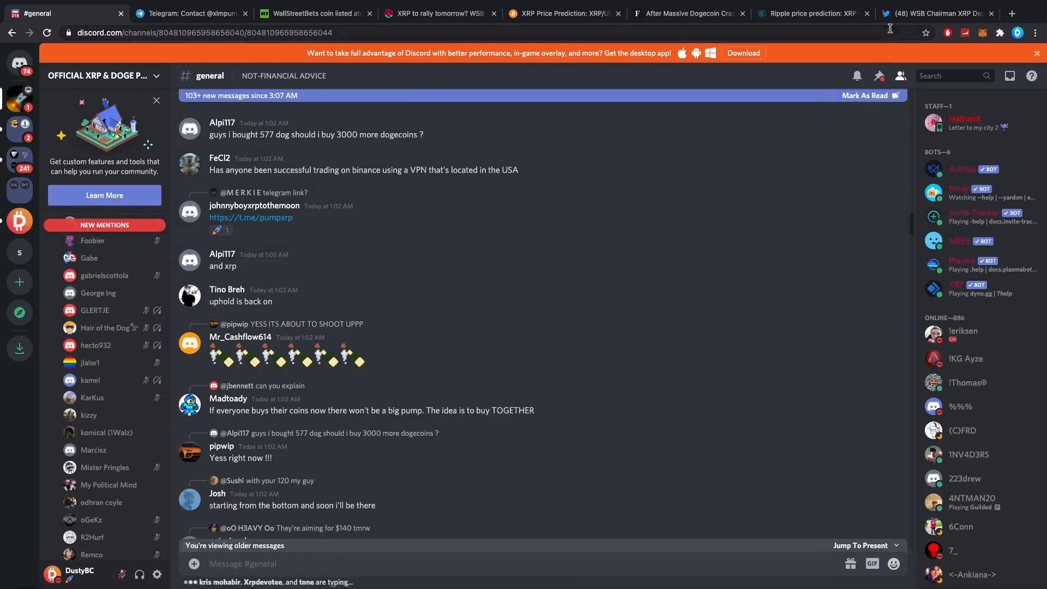
pyautogui.click(934, 13)
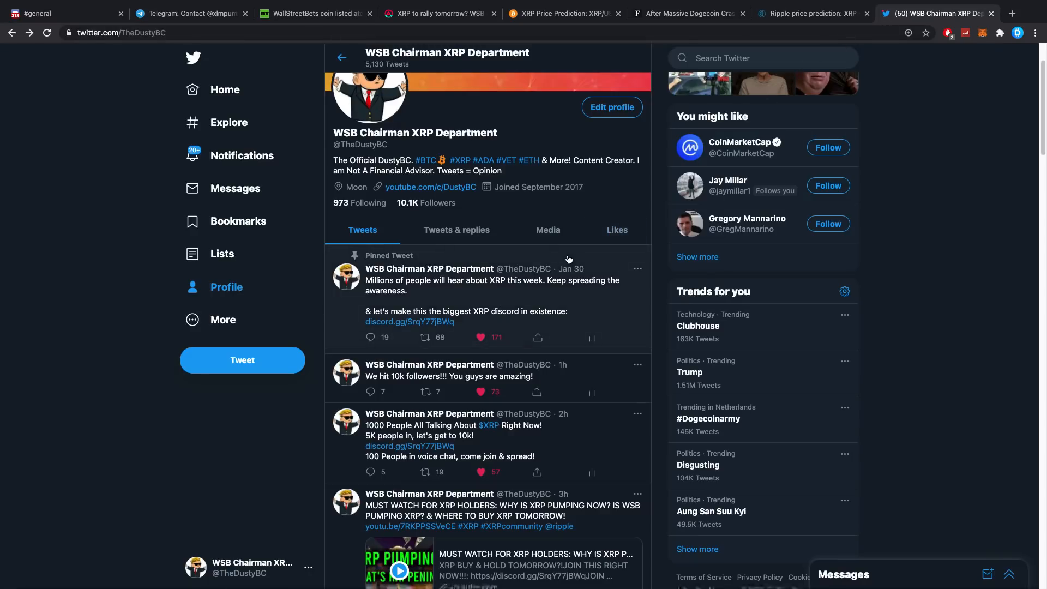
pyautogui.moveTo(658, 203)
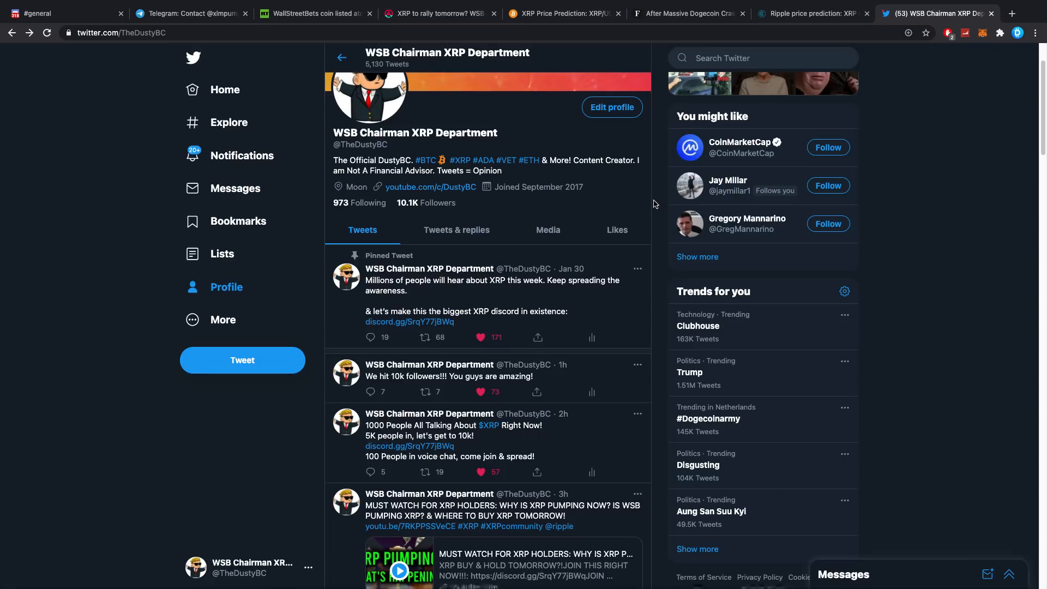
pyautogui.moveTo(631, 214)
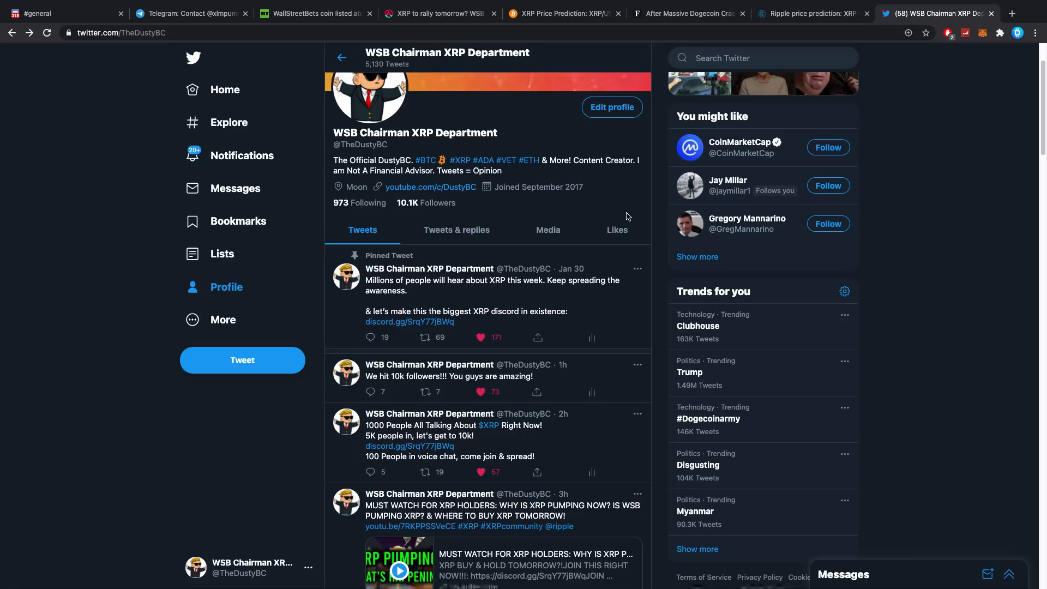
pyautogui.moveTo(425, 160)
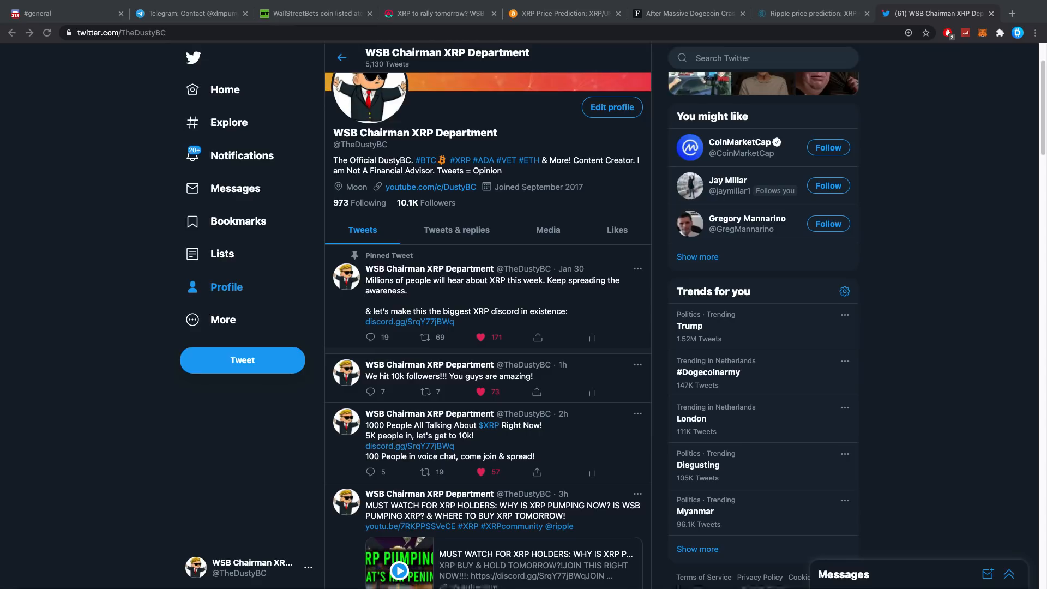
pyautogui.click(479, 391)
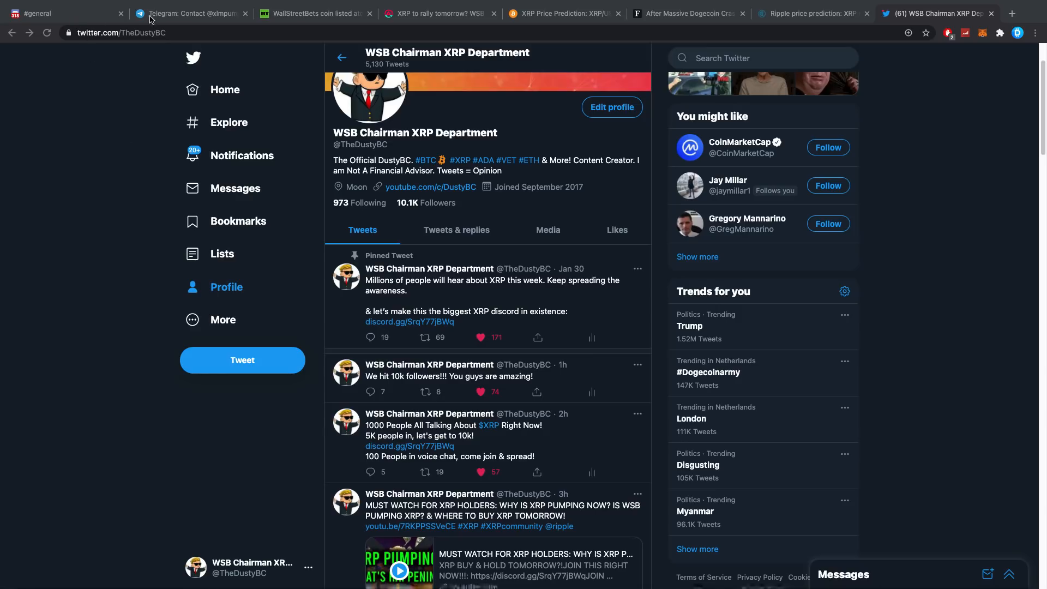
pyautogui.click(192, 13)
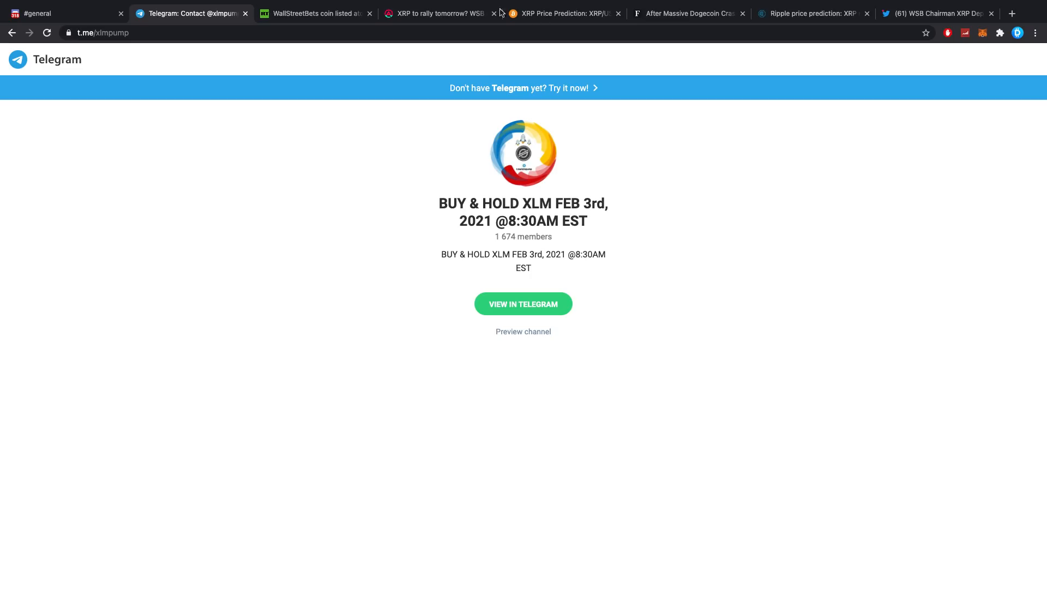
pyautogui.click(935, 13)
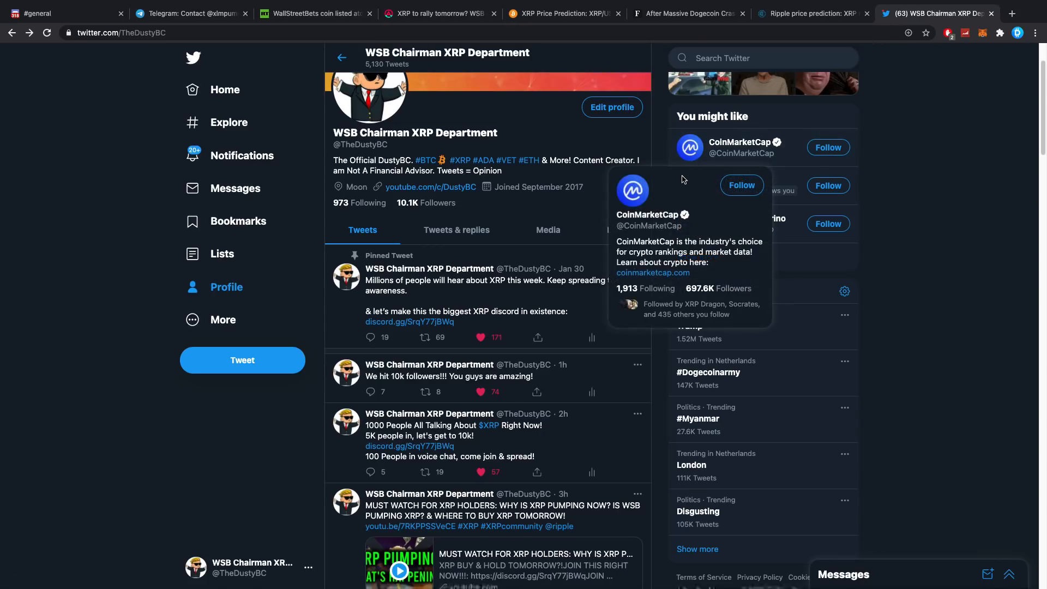
pyautogui.moveTo(665, 186)
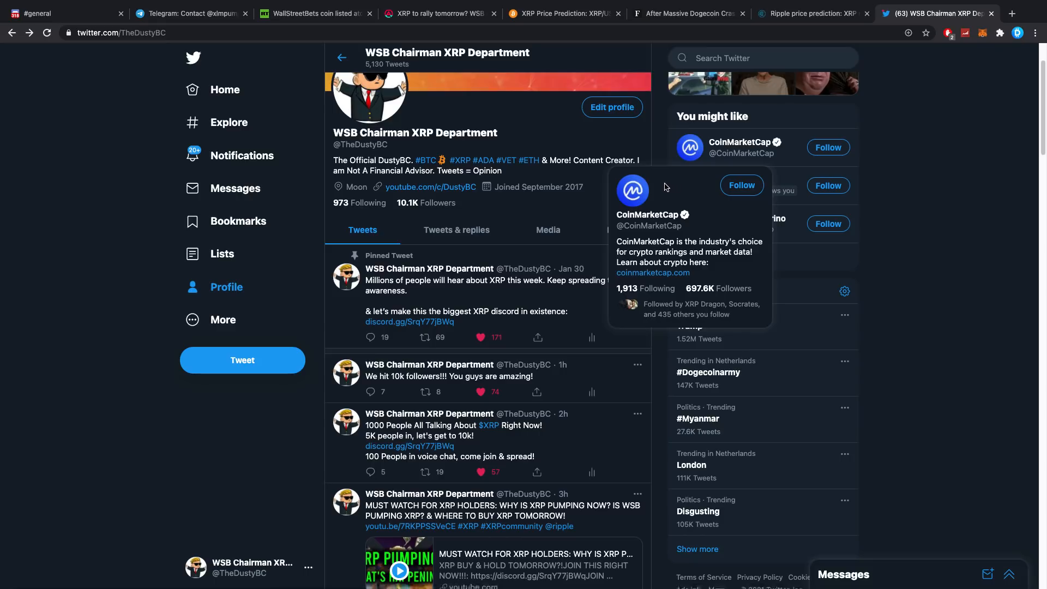
pyautogui.moveTo(662, 189)
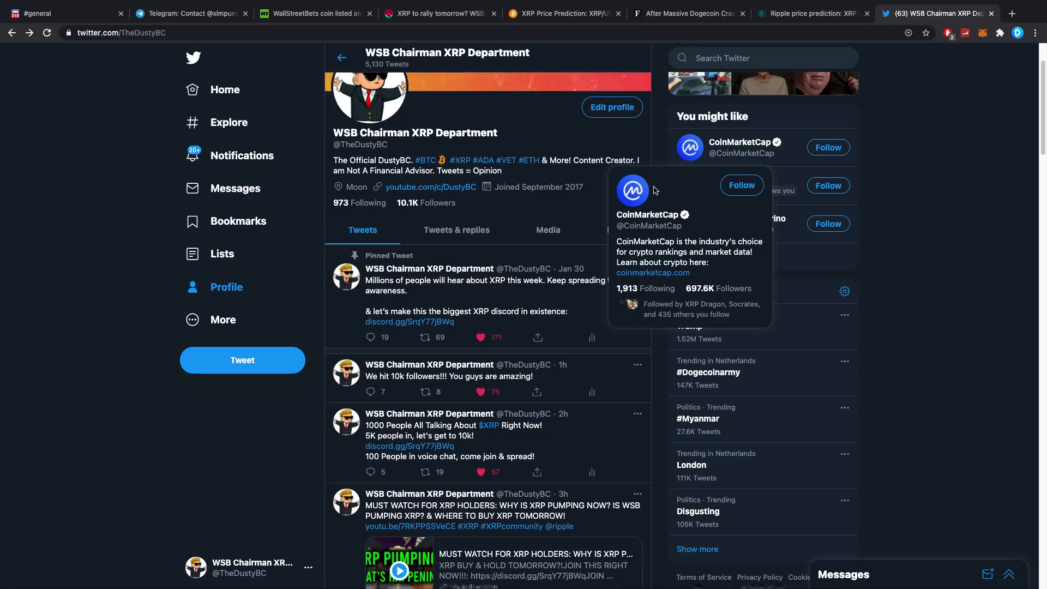
pyautogui.click(479, 392)
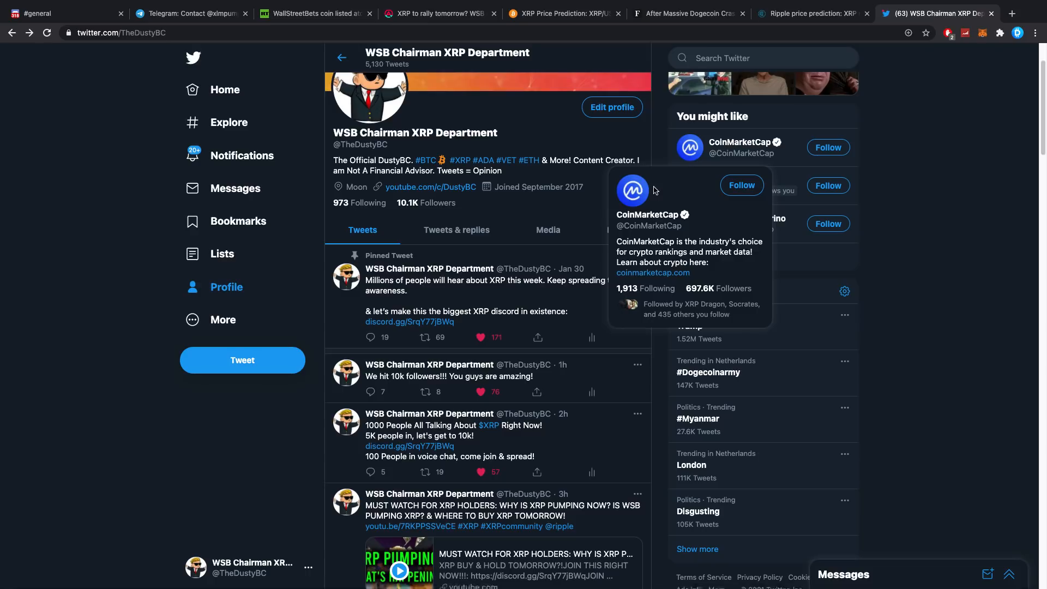
pyautogui.moveTo(656, 145)
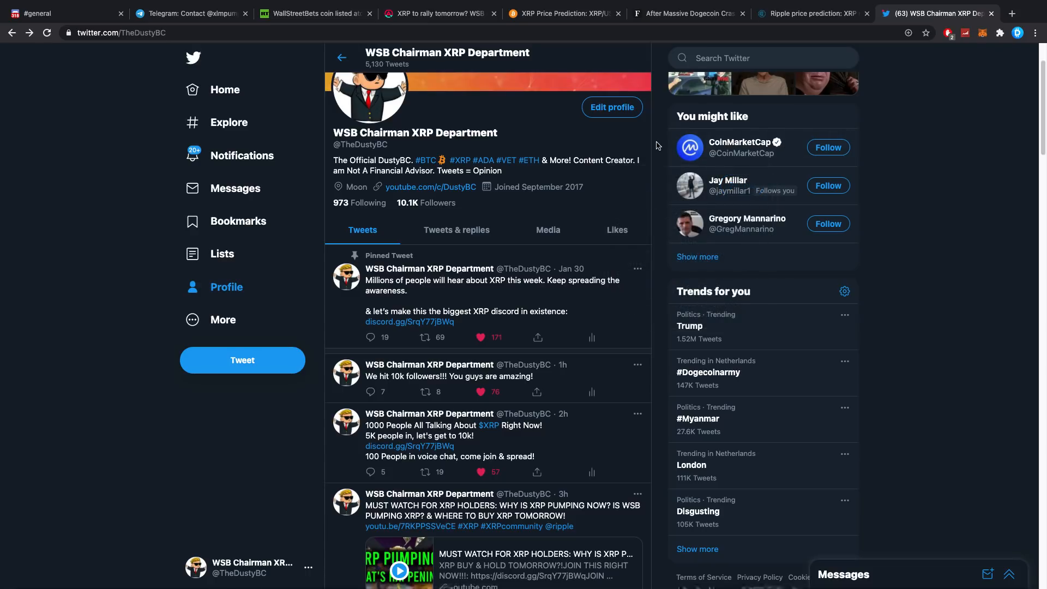